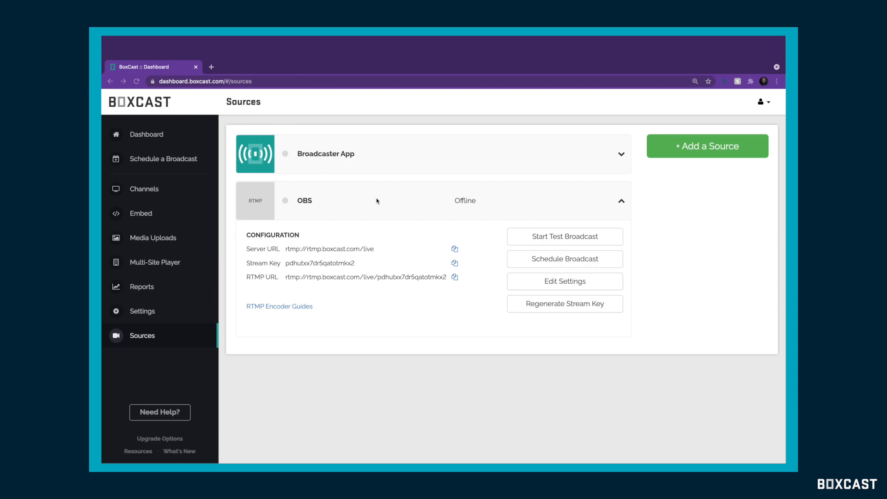
mouse_move(712, 225)
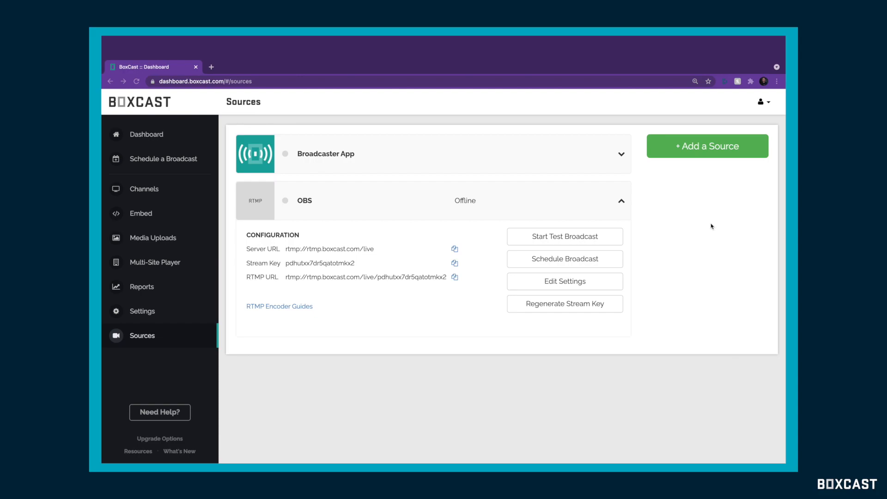
- Add a new BoxCast source using the Webcam and OBS card
left_click(708, 146)
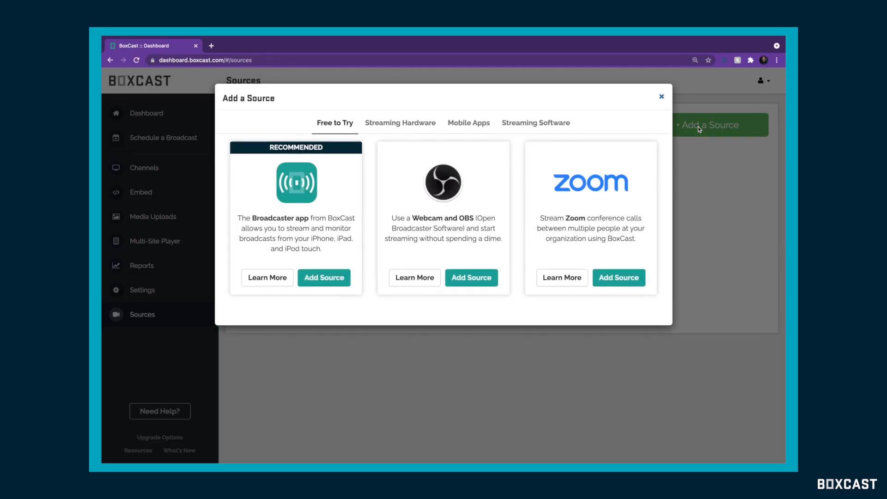
mouse_move(476, 281)
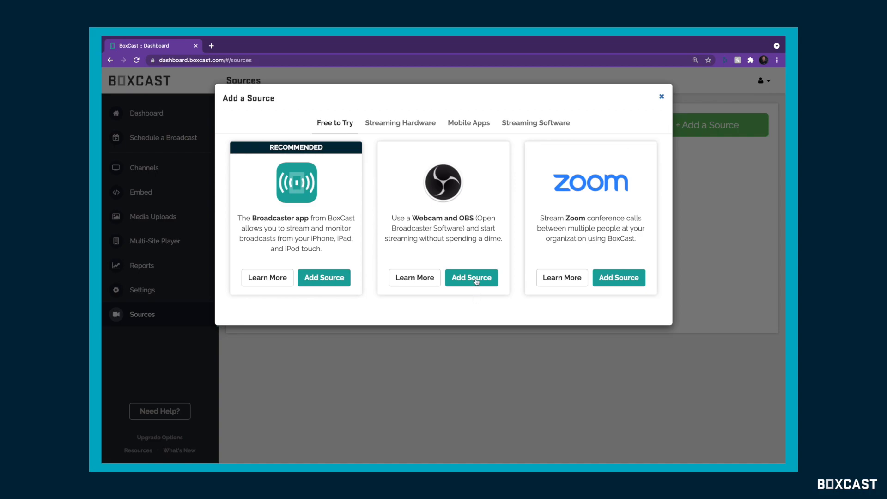
left_click(472, 278)
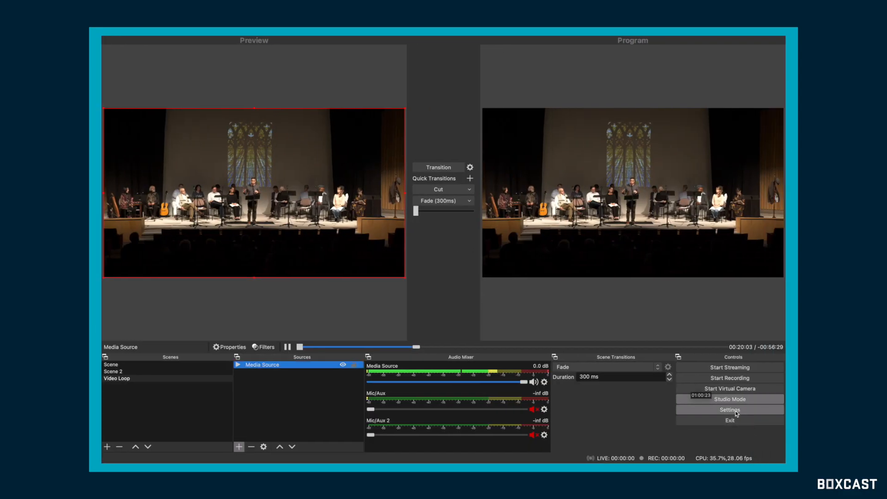
- Set the OBS stream service to BoxCast from the full services list
left_click(730, 410)
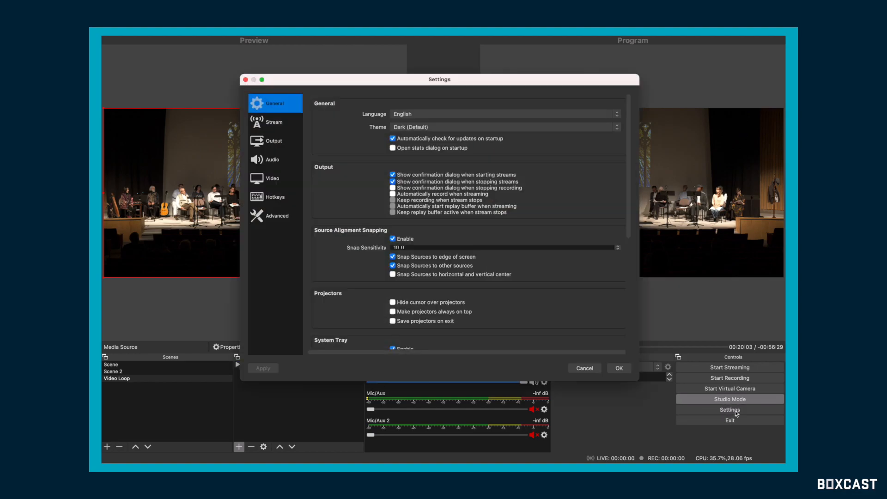
left_click(274, 122)
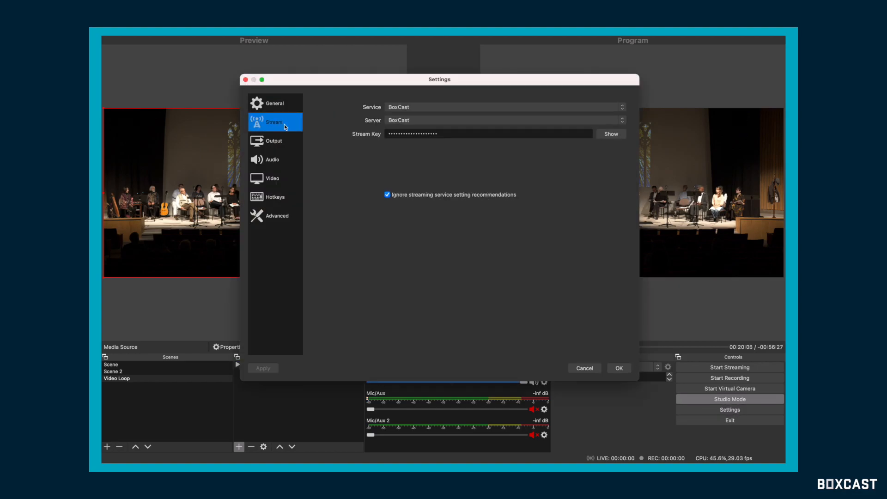
left_click(504, 107)
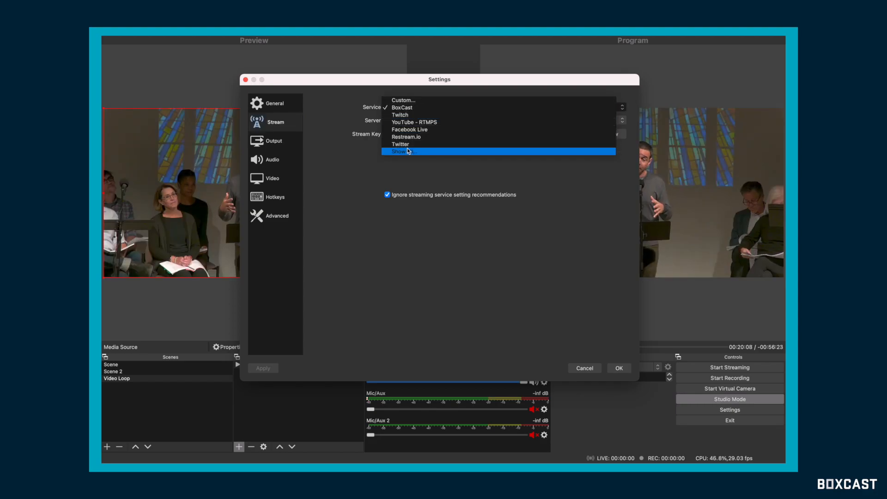
left_click(403, 152)
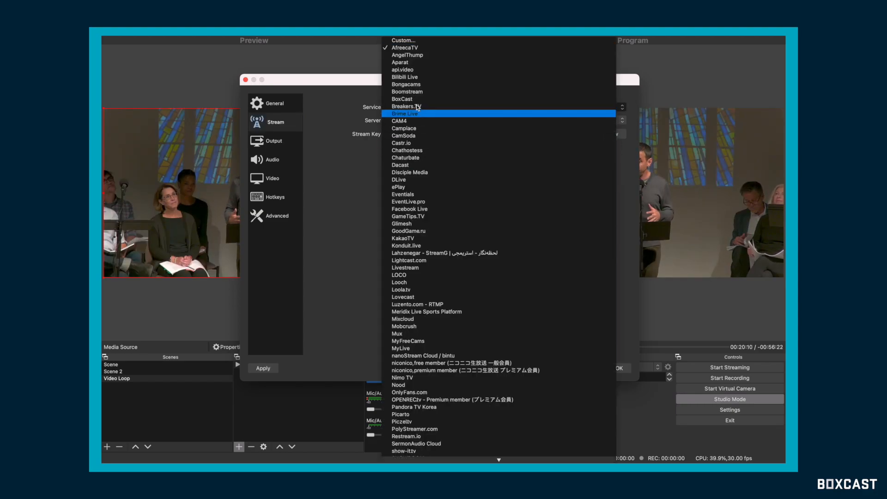
left_click(402, 99)
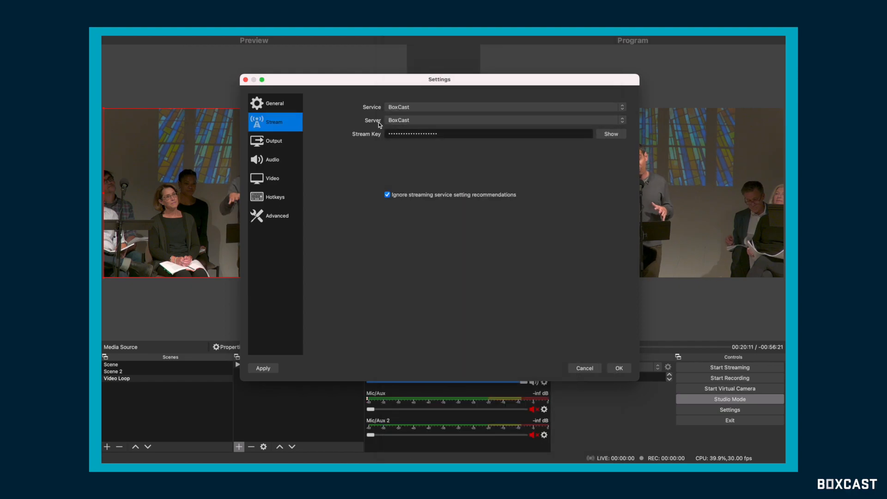
- Enter the BoxCast stream key, reveal it to verify, and confirm the settings
left_click(470, 133)
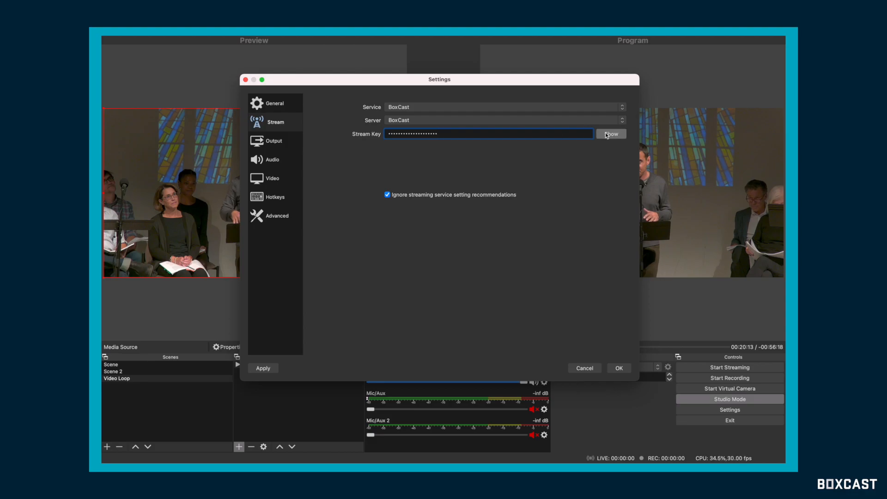
left_click(612, 133)
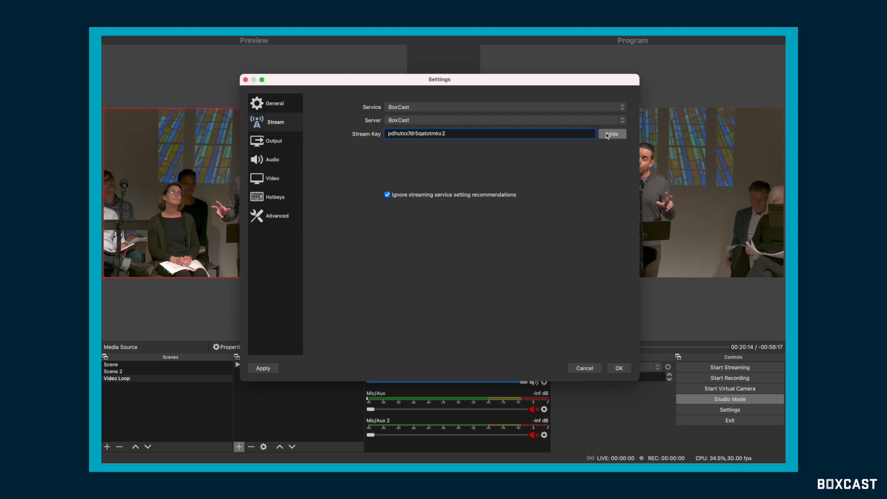
left_click(619, 368)
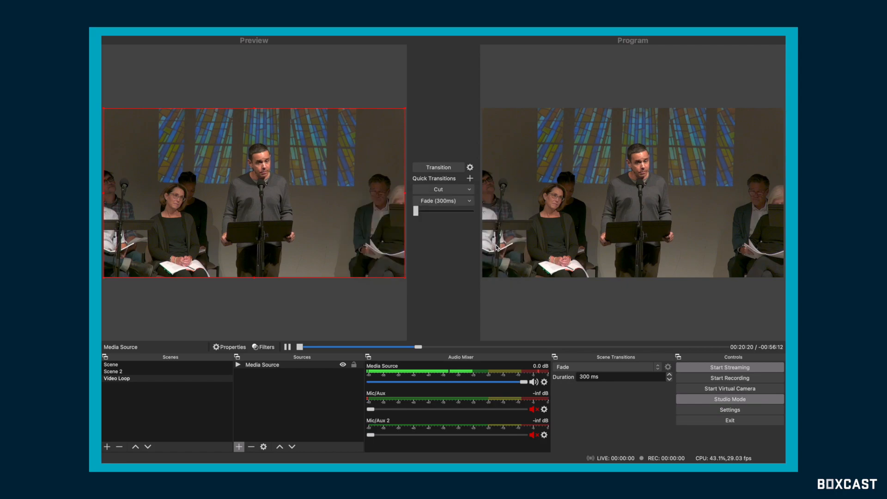
- Start streaming the video loop from OBS to BoxCast
left_click(730, 367)
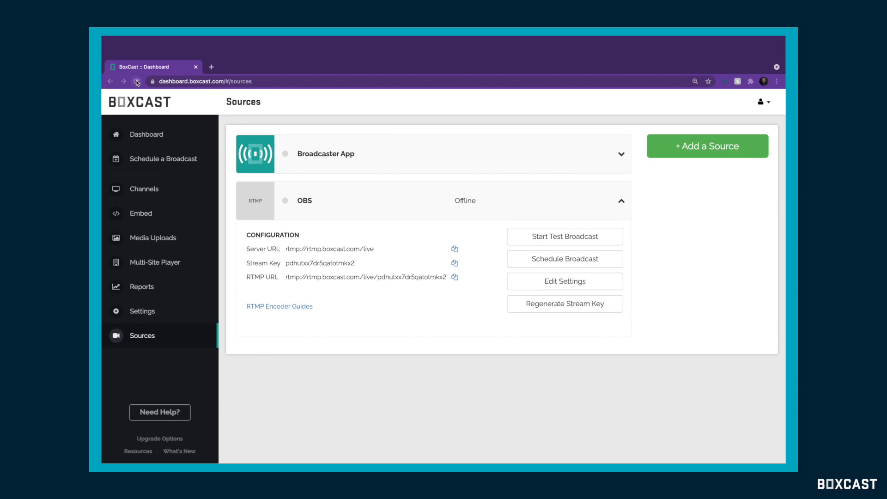
- Reload the Sources page so OBS shows Connected, then go to the Dashboard
left_click(137, 82)
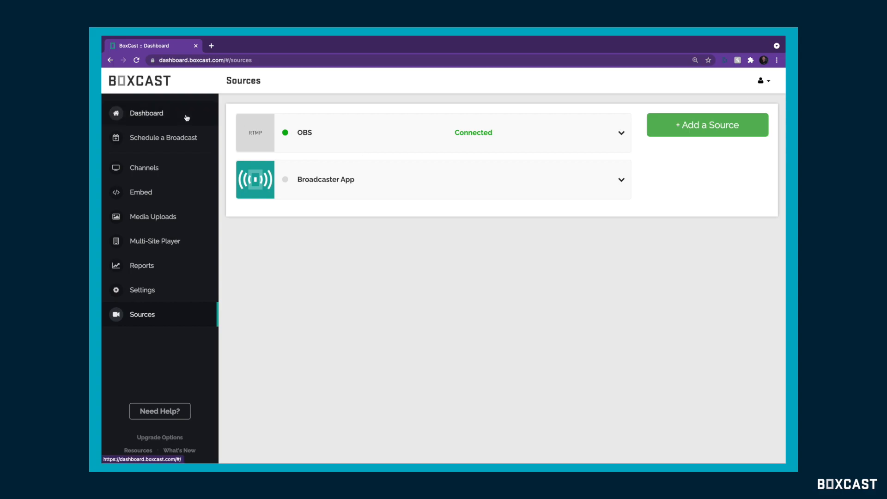
left_click(147, 112)
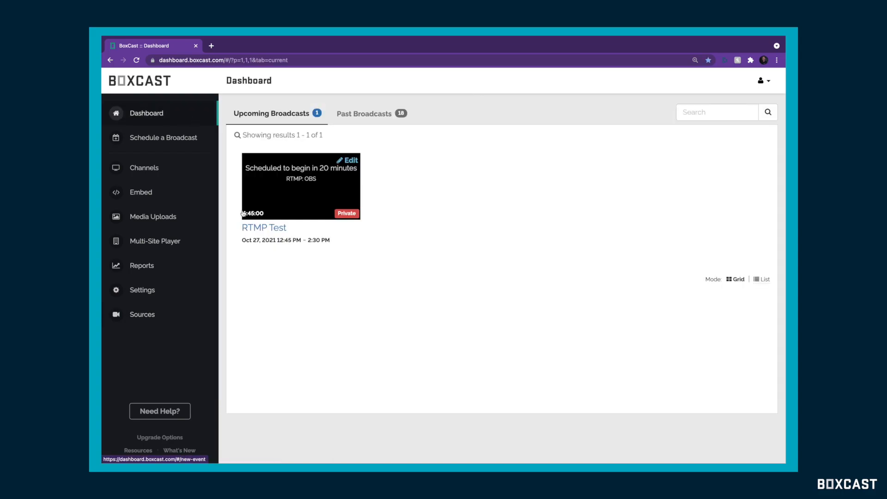
mouse_move(262, 233)
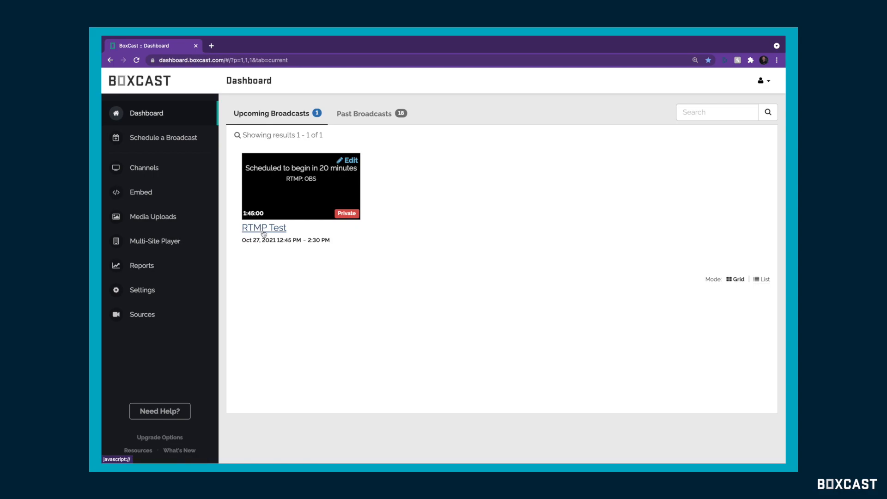
- View the RTMP Test broadcast with its OBS source reading Connected at 1920x1080, 30 FPS
left_click(265, 228)
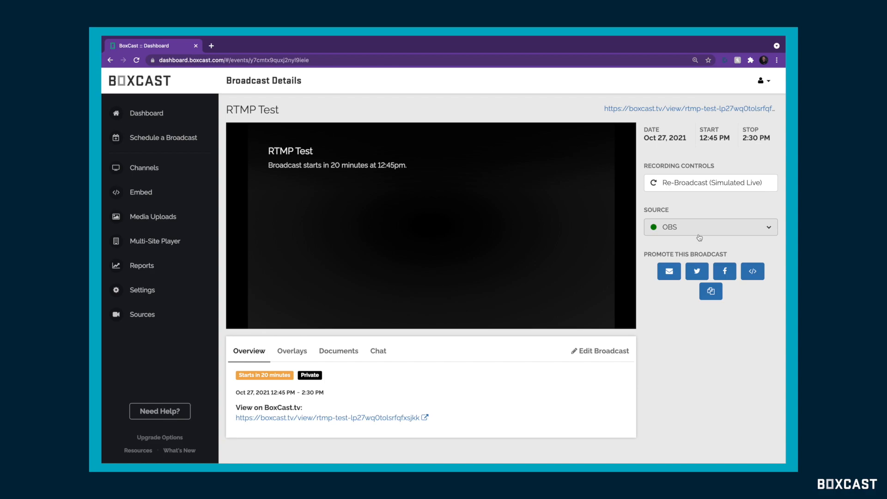
left_click(711, 227)
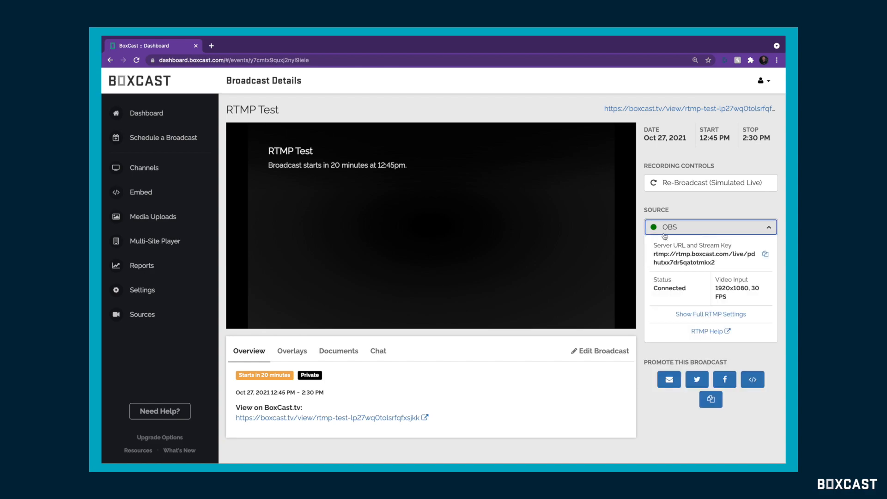